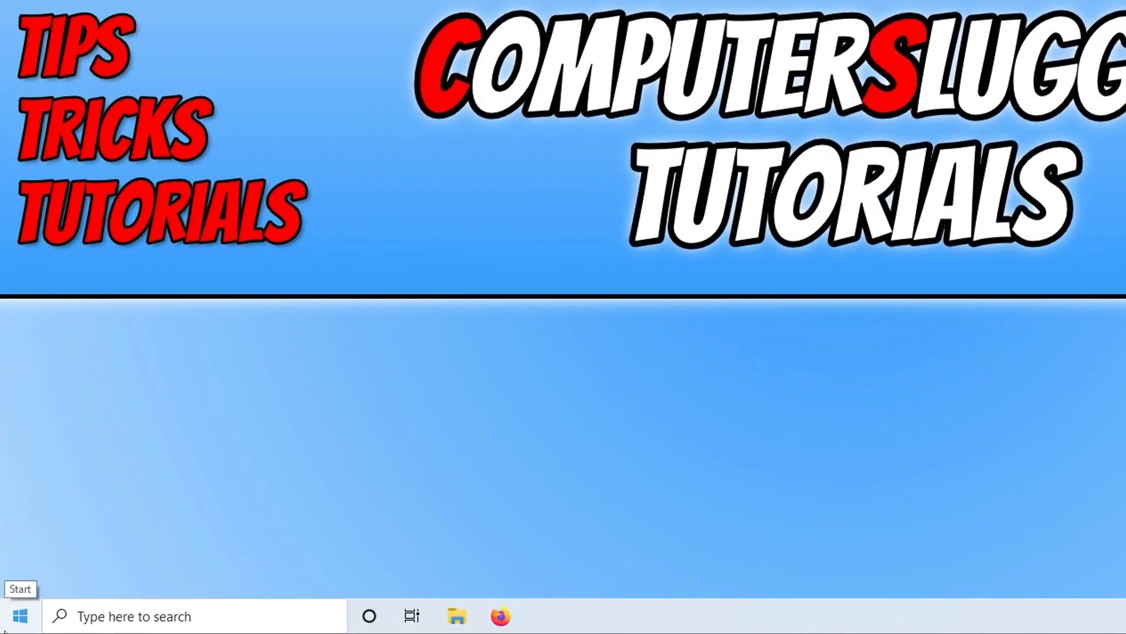
Step: From the Start menu's system tools, reach Windows Update in Settings and check for updates
{"action": "right_click", "coordinate": [19, 615]}
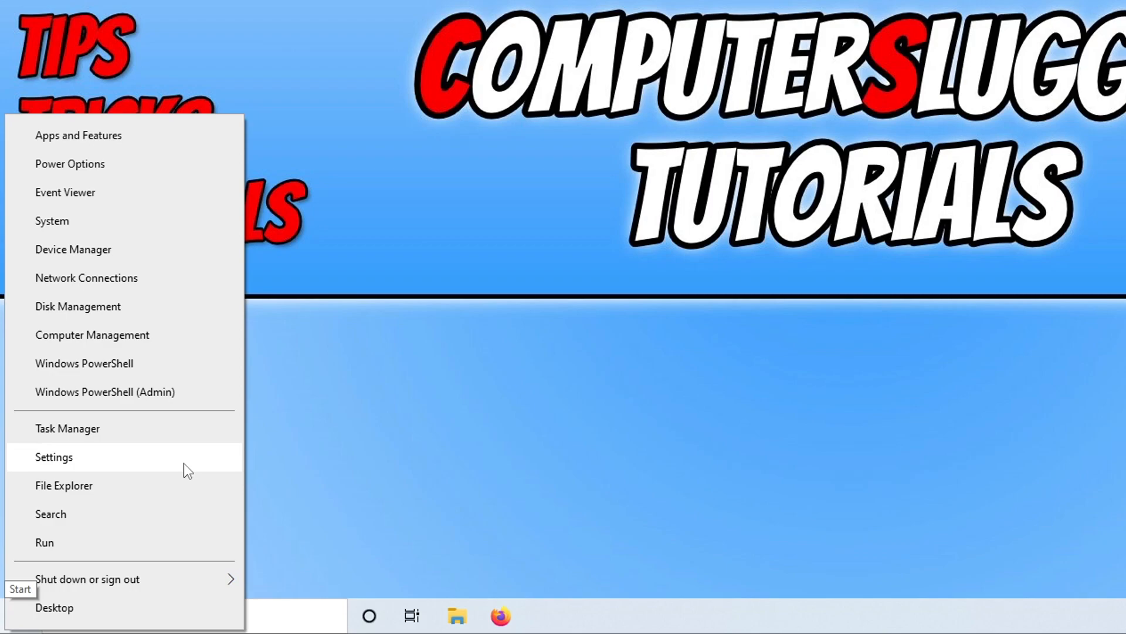
{"action": "left_click", "coordinate": [53, 456]}
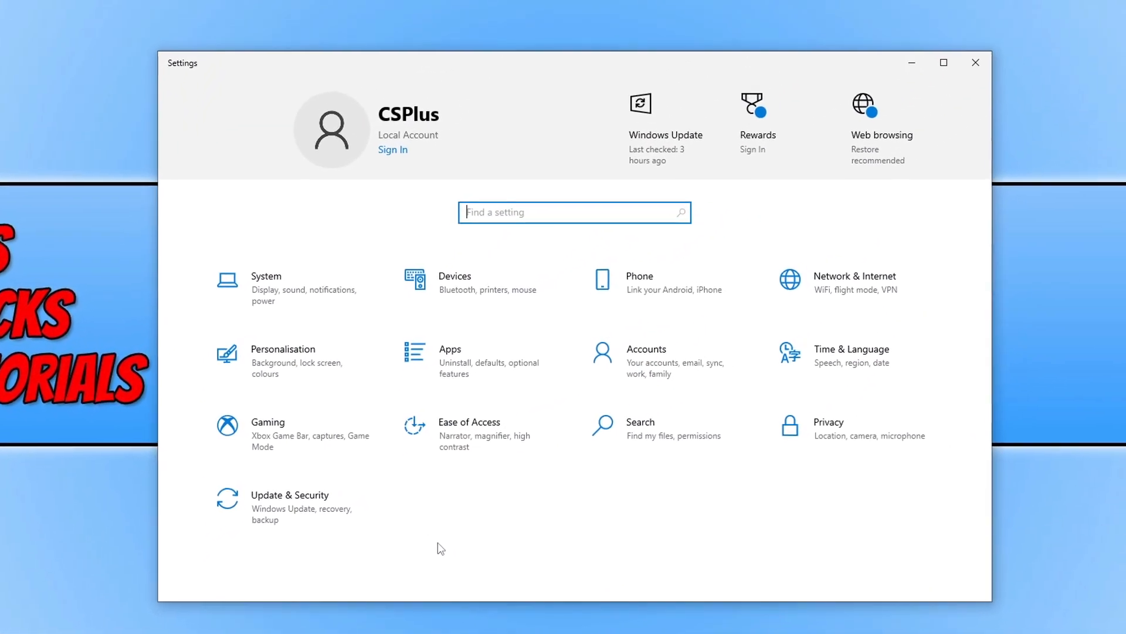
{"action": "left_click", "coordinate": [289, 494]}
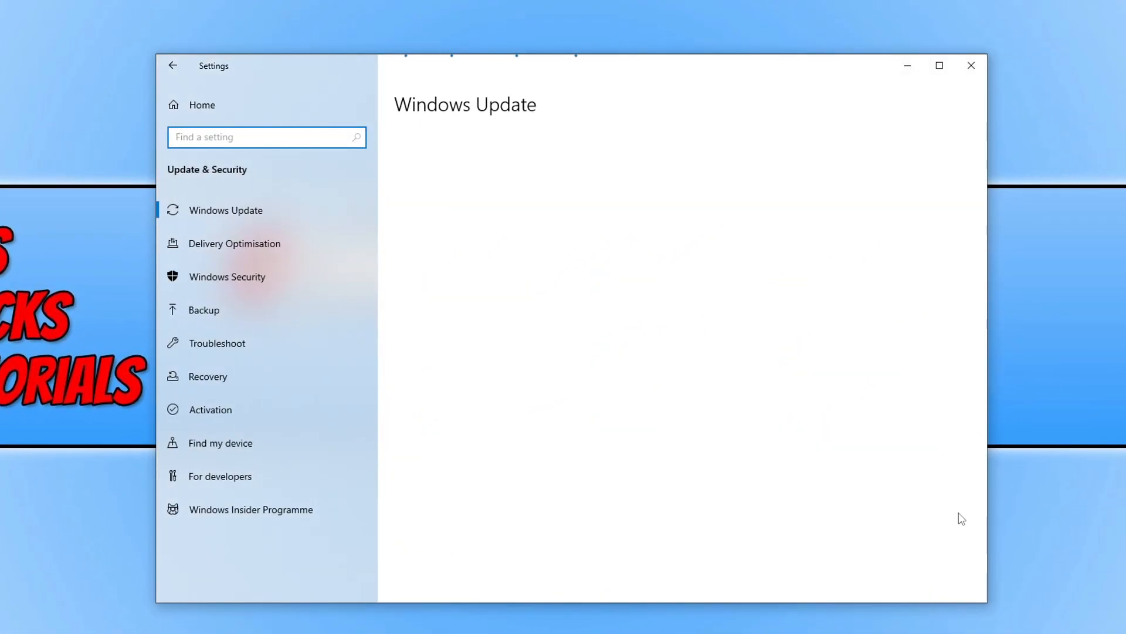
{"action": "left_click", "coordinate": [224, 210]}
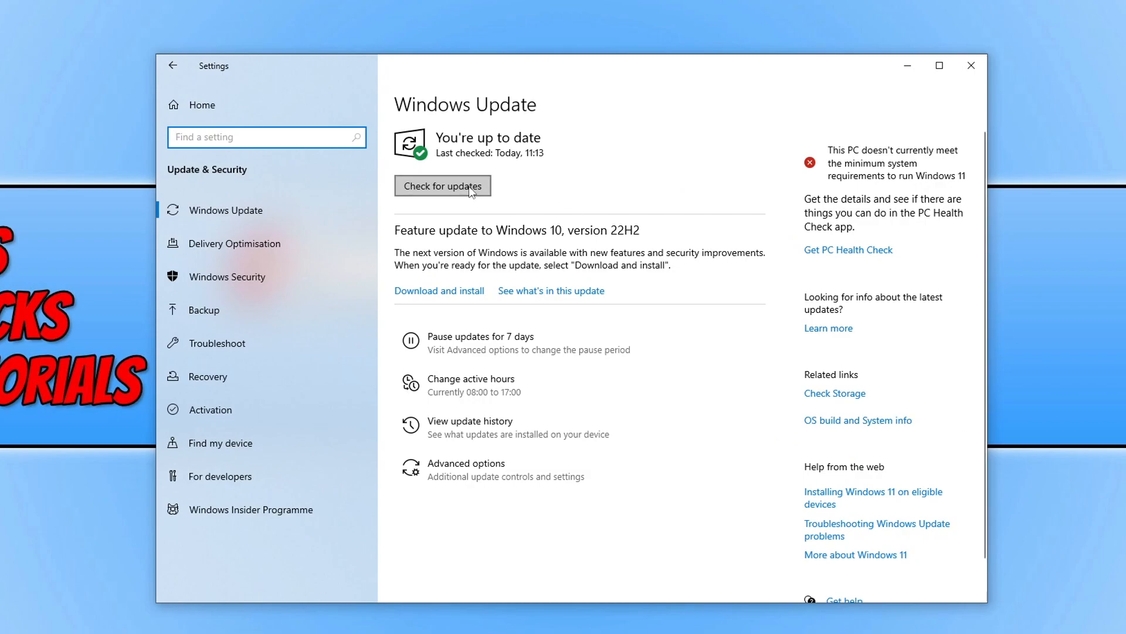
{"action": "left_click", "coordinate": [442, 185]}
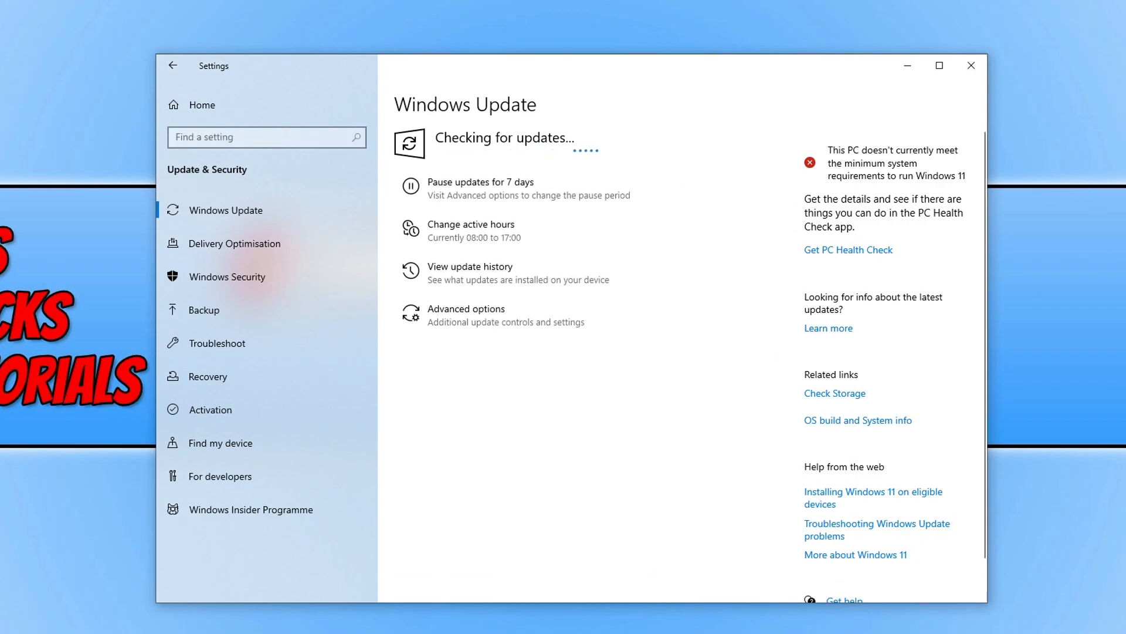
{"action": "mouse_move", "coordinate": [1109, 131]}
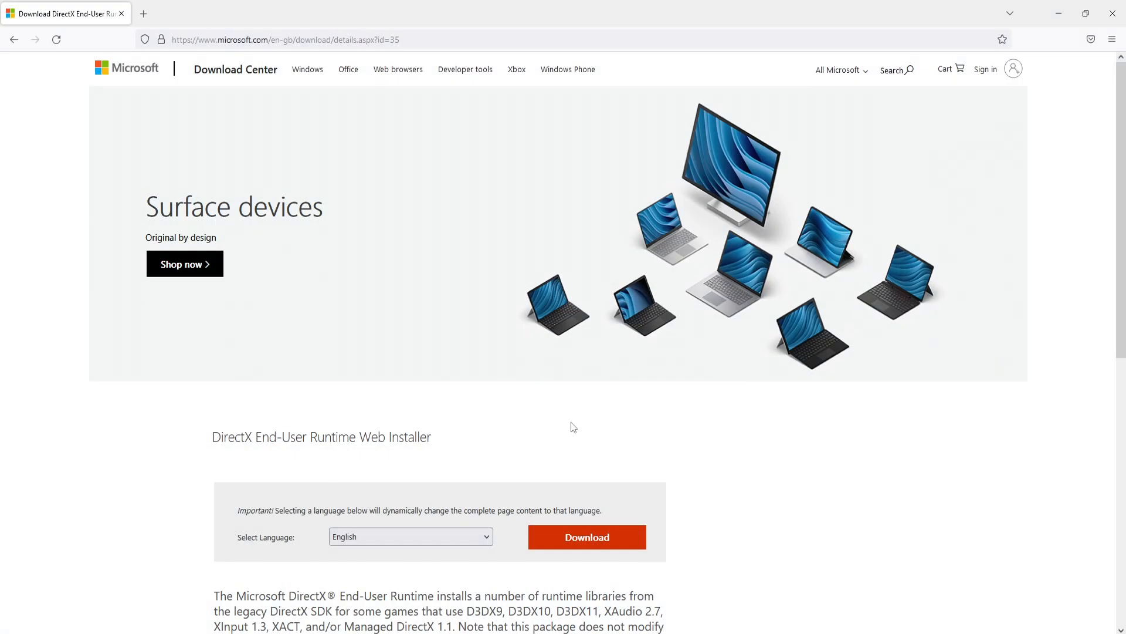
Step: Download the DirectX End-User Runtime Web Installer from Microsoft and run the downloaded file
{"action": "scroll", "scroll_direction": "down", "scroll_amount": 3}
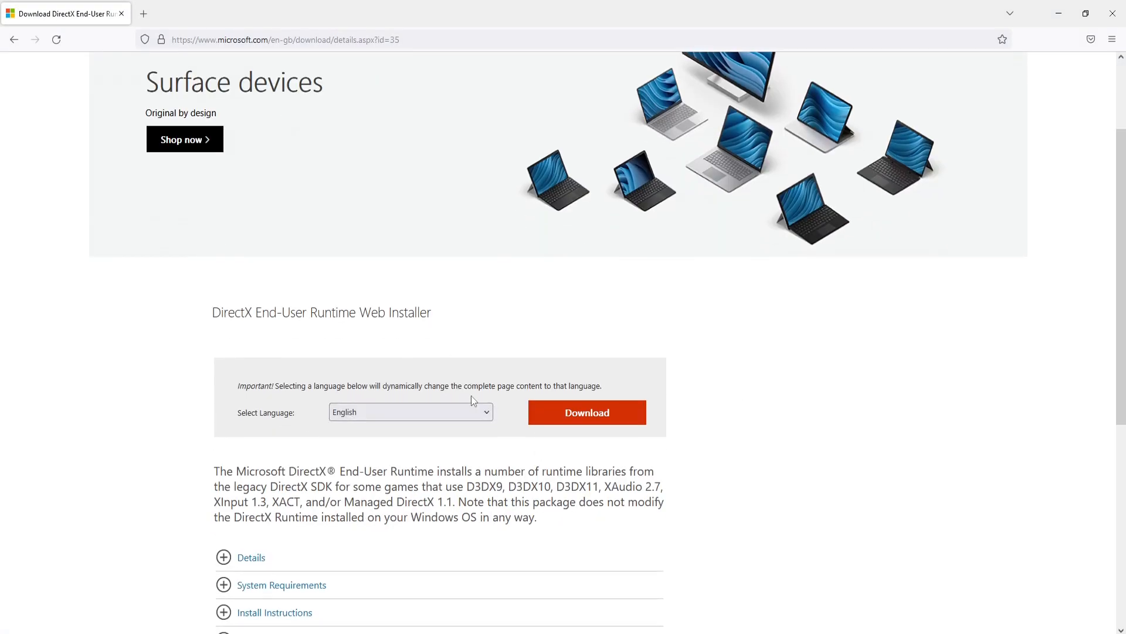
{"action": "left_click", "coordinate": [586, 411]}
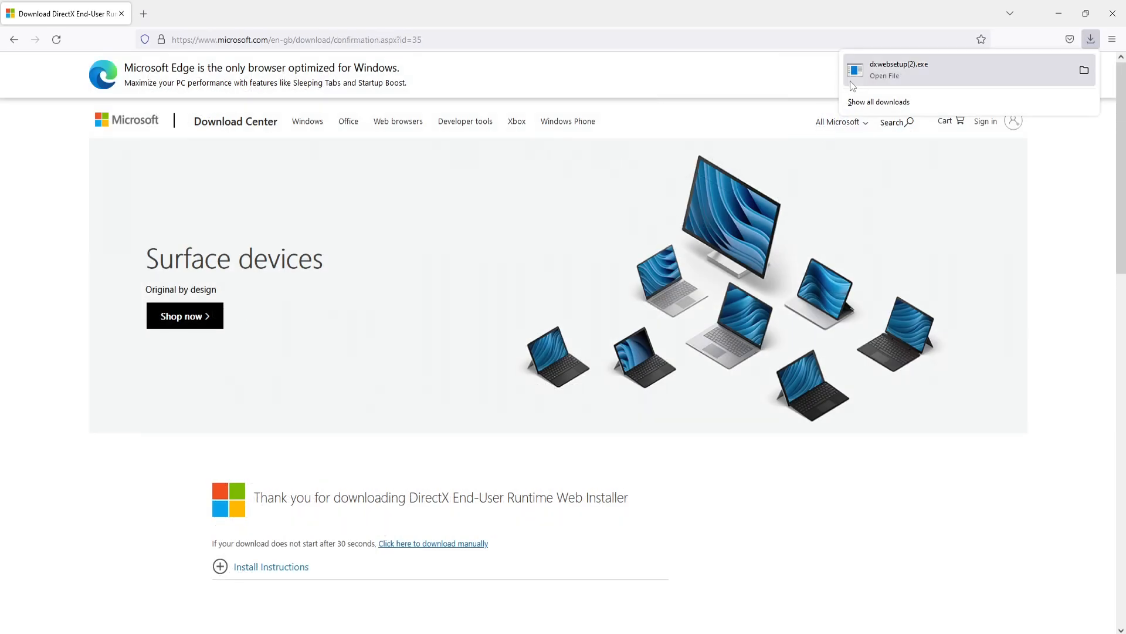
{"action": "left_click", "coordinate": [882, 75]}
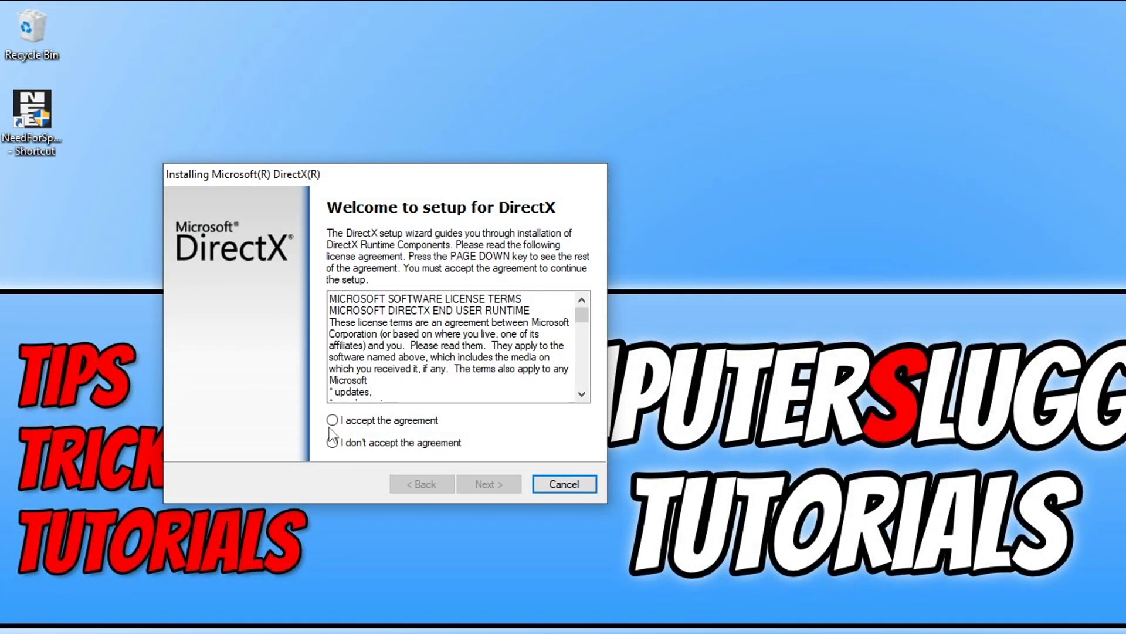
Step: Accept the DirectX agreement, decline the Bing Bar, and finish setup reporting DirectX already current
{"action": "left_click", "coordinate": [488, 483]}
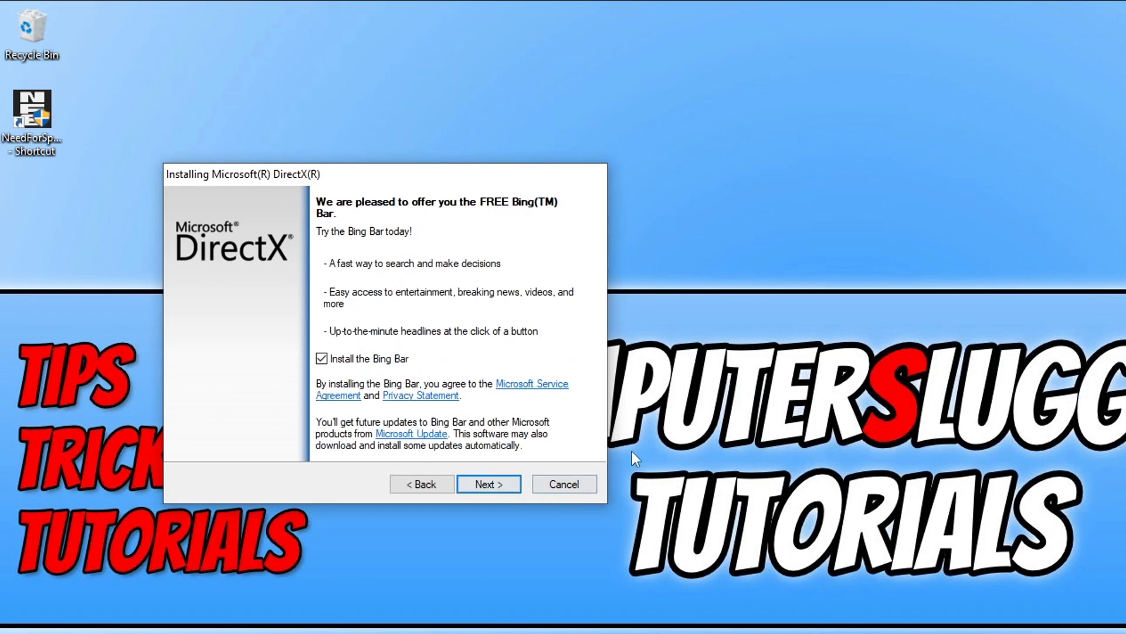
{"action": "mouse_move", "coordinate": [814, 532]}
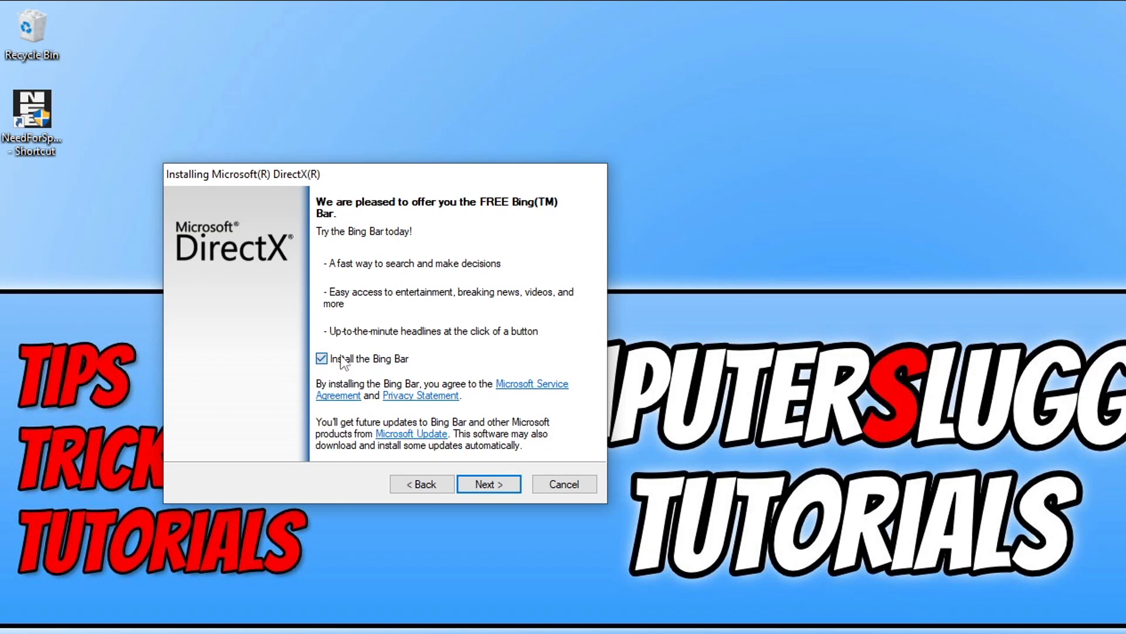
{"action": "left_click", "coordinate": [321, 359]}
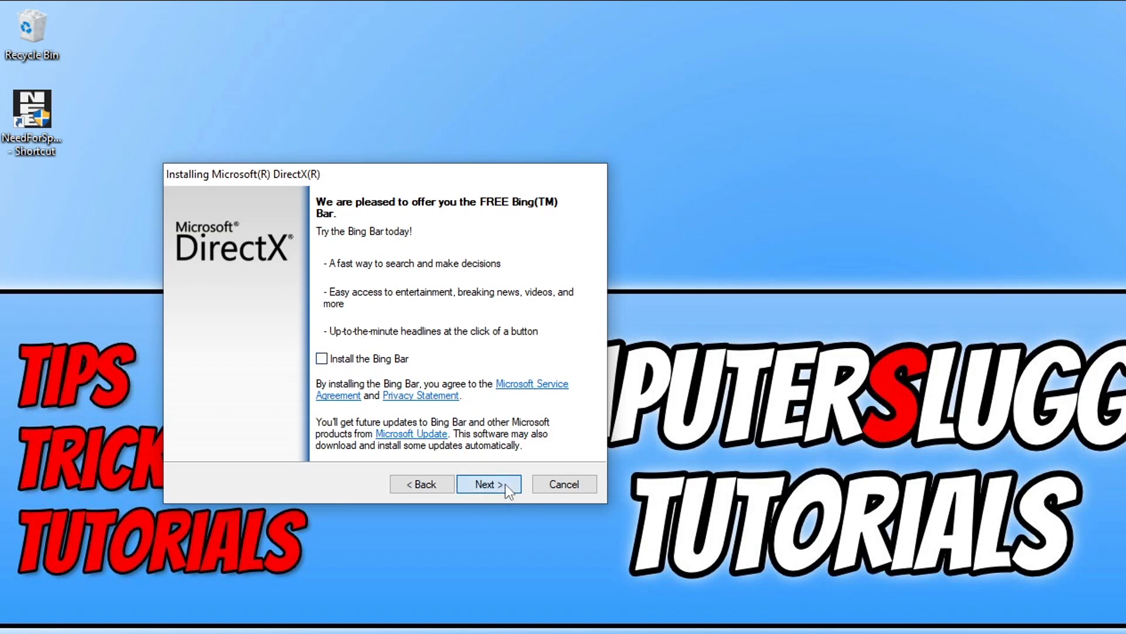
{"action": "left_click", "coordinate": [488, 483]}
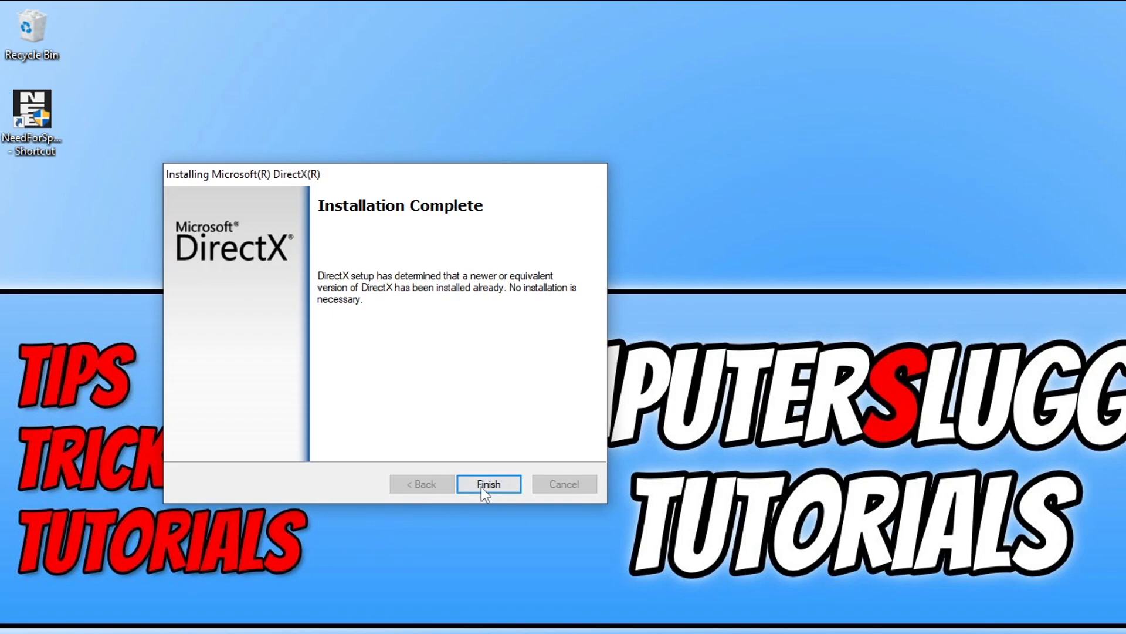
{"action": "left_click", "coordinate": [488, 484]}
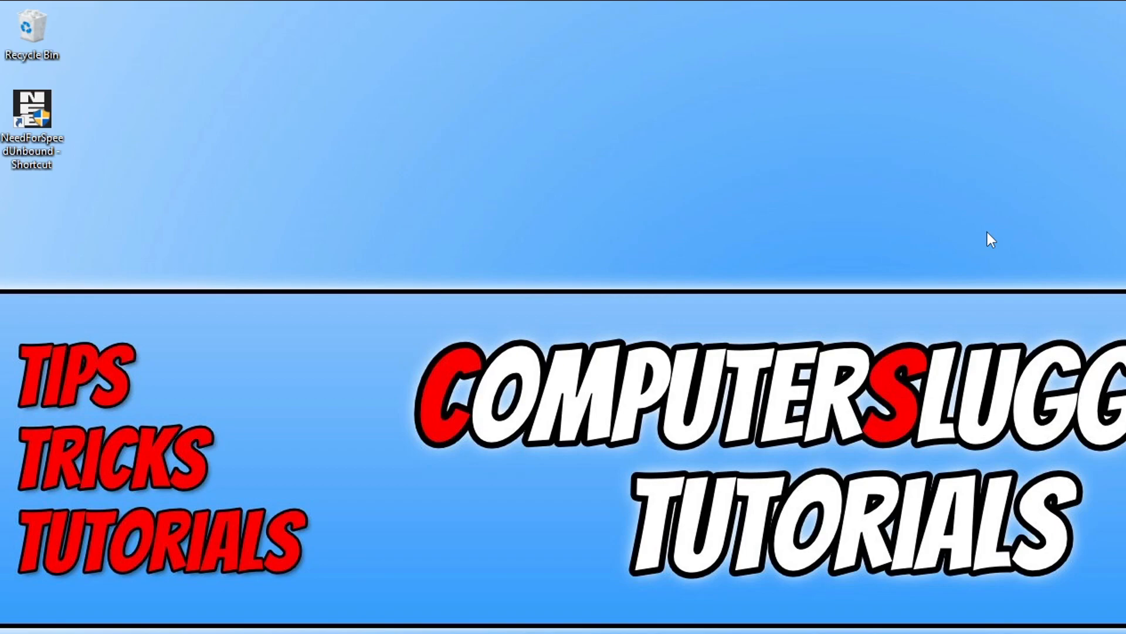
Step: Bring up the Start button's system tools menu to reach Device Manager
{"action": "right_click", "coordinate": [14, 616]}
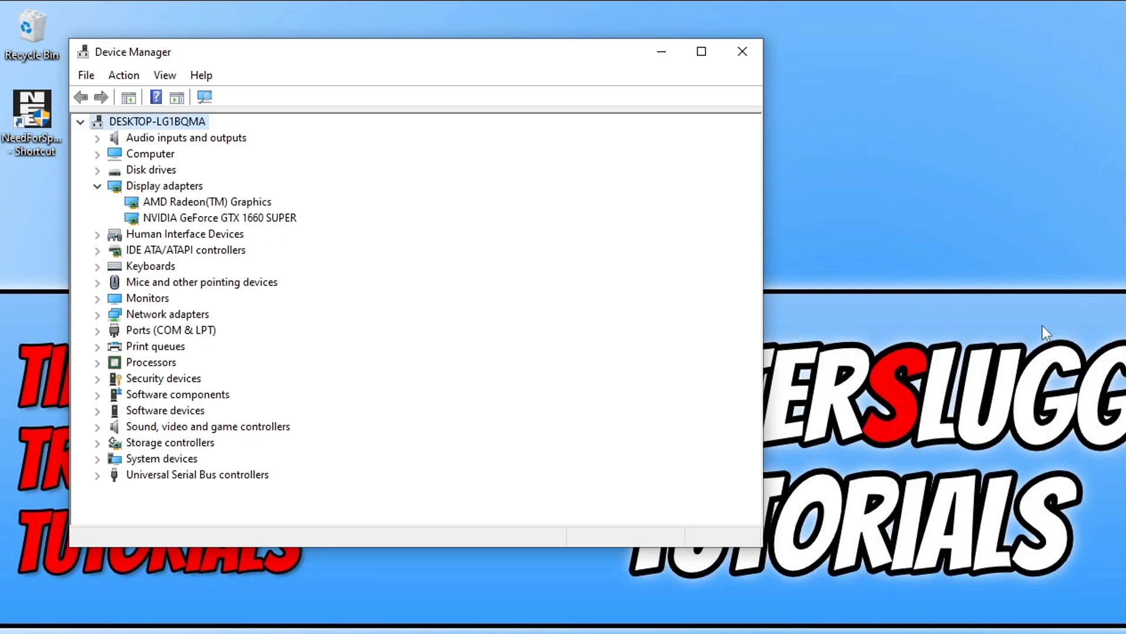
{"action": "mouse_move", "coordinate": [268, 226]}
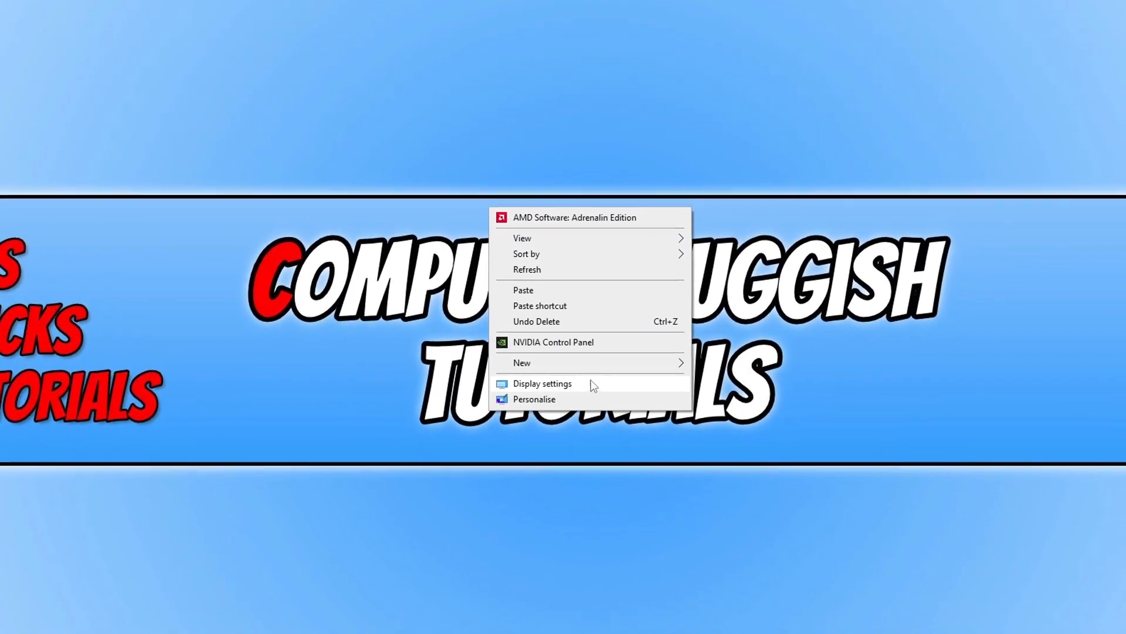
Step: Show the Display resolution list in Settings, confirming 1920 × 1080 (recommended) is current
{"action": "left_click", "coordinate": [542, 382]}
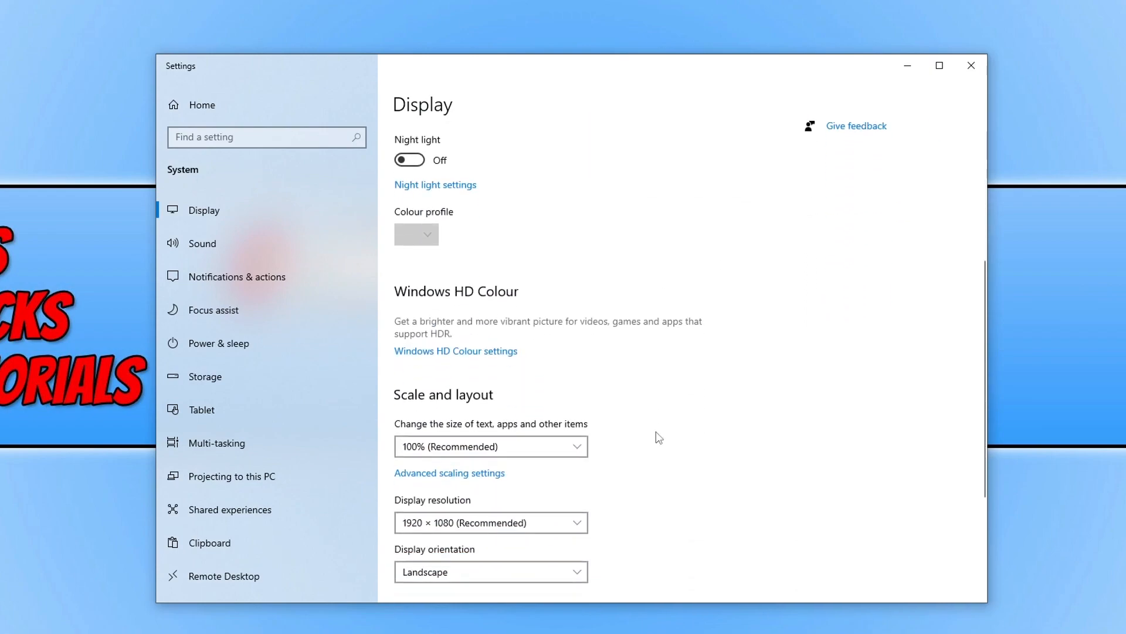
{"action": "scroll", "scroll_direction": "down", "scroll_amount": 3}
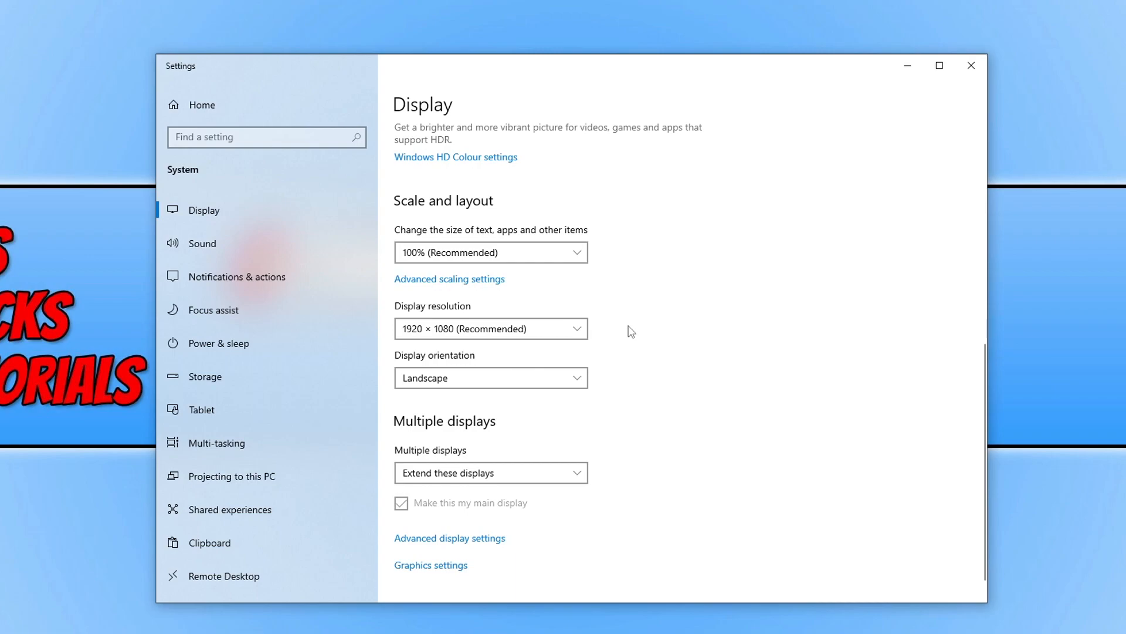
{"action": "left_click", "coordinate": [490, 328]}
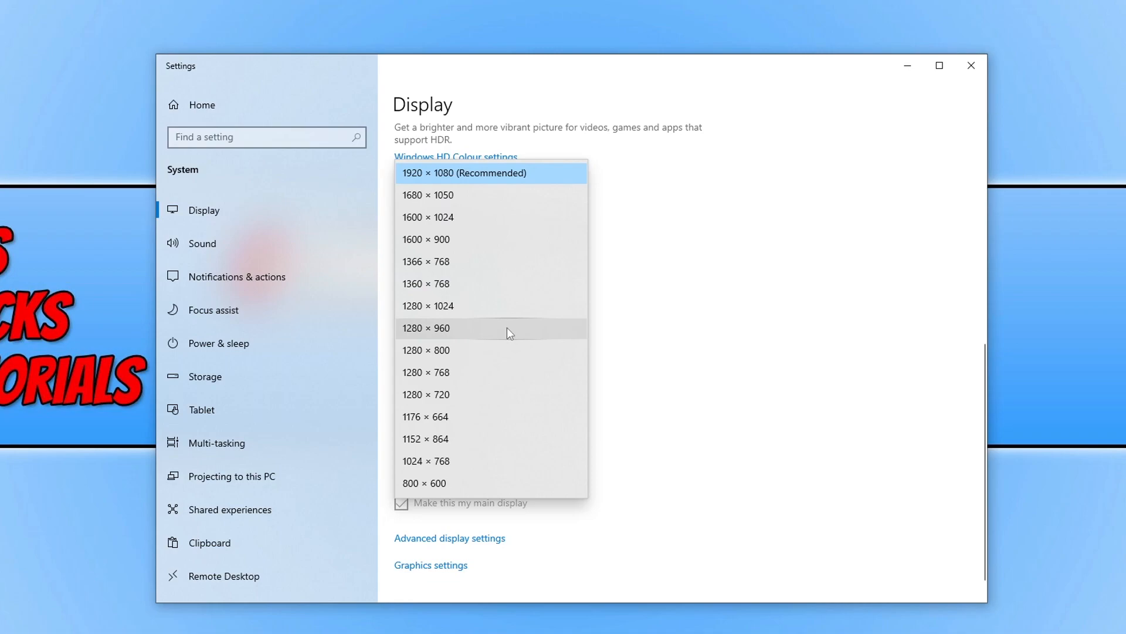
{"action": "mouse_move", "coordinate": [514, 336]}
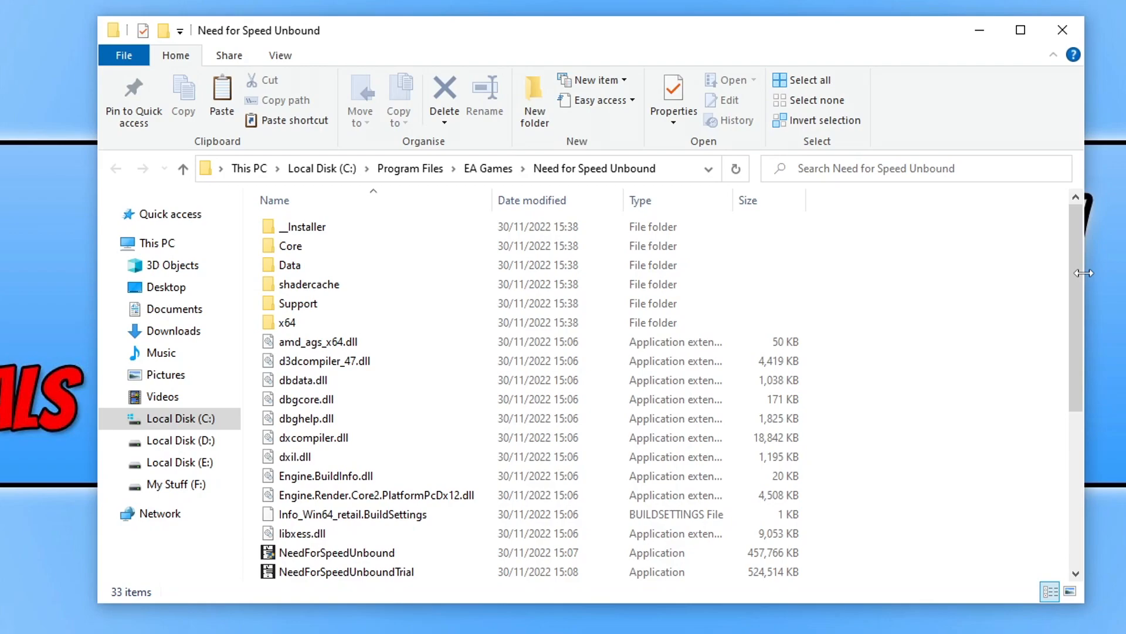
Step: Enter the game's shadercache folder and delete its two cache files
{"action": "left_click", "coordinate": [308, 284]}
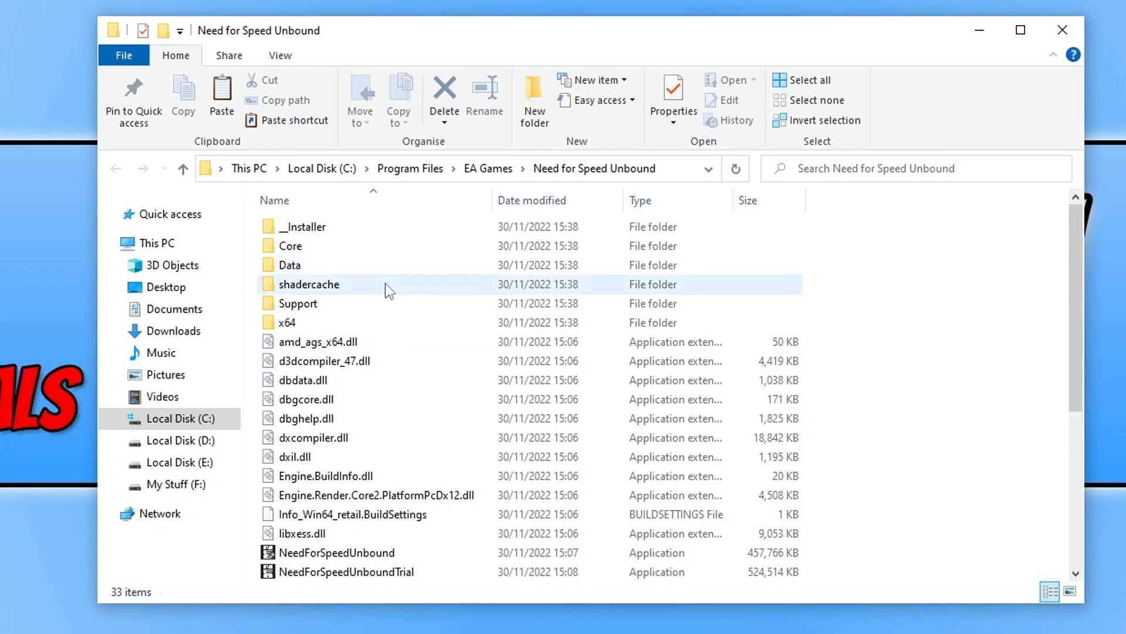
{"action": "double_click", "coordinate": [309, 284]}
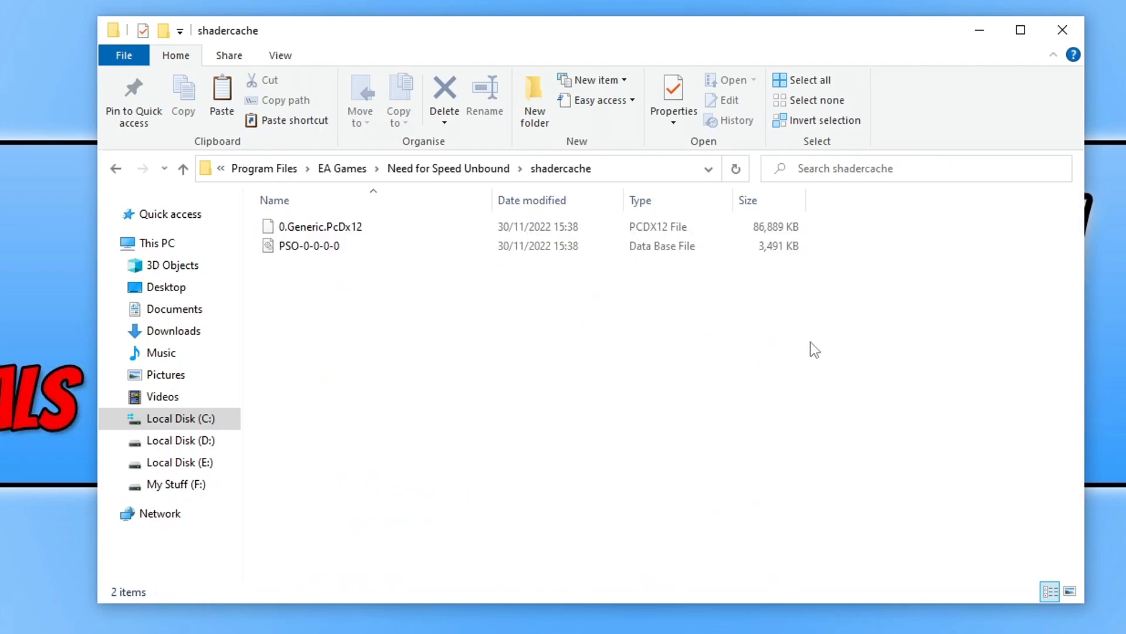
{"action": "mouse_move", "coordinate": [647, 400]}
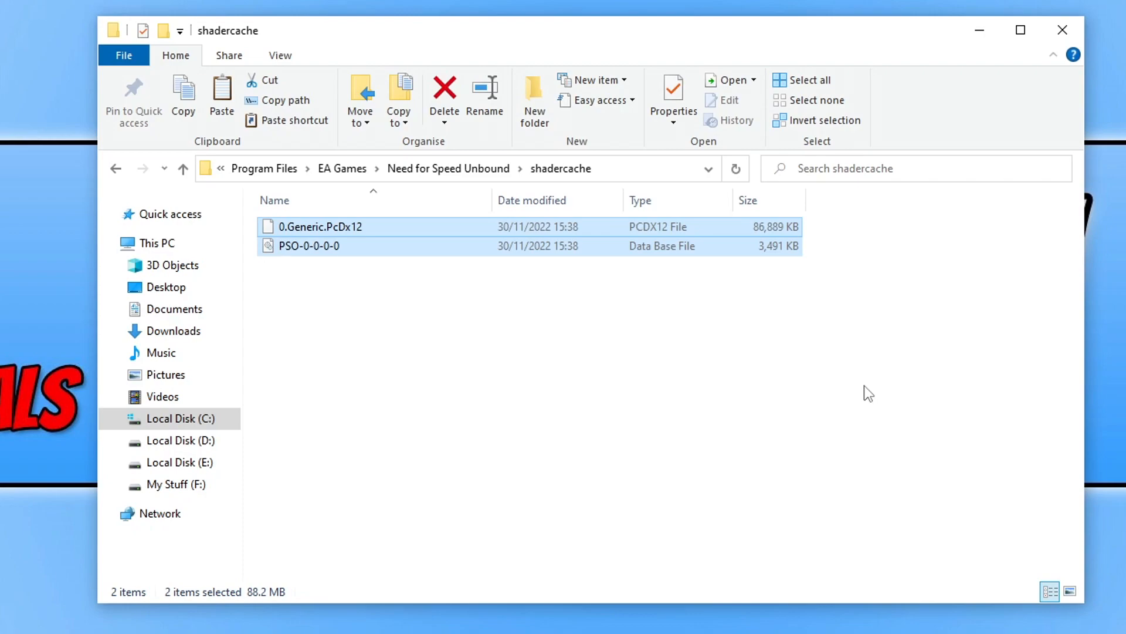
{"action": "right_click", "coordinate": [306, 245]}
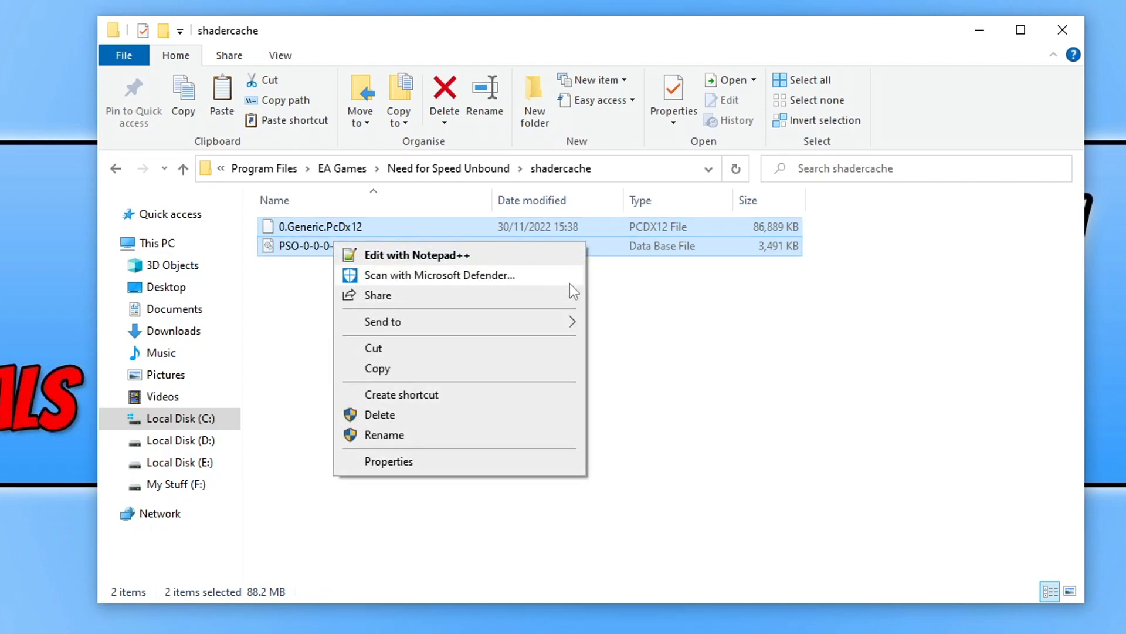
{"action": "left_click", "coordinate": [726, 421]}
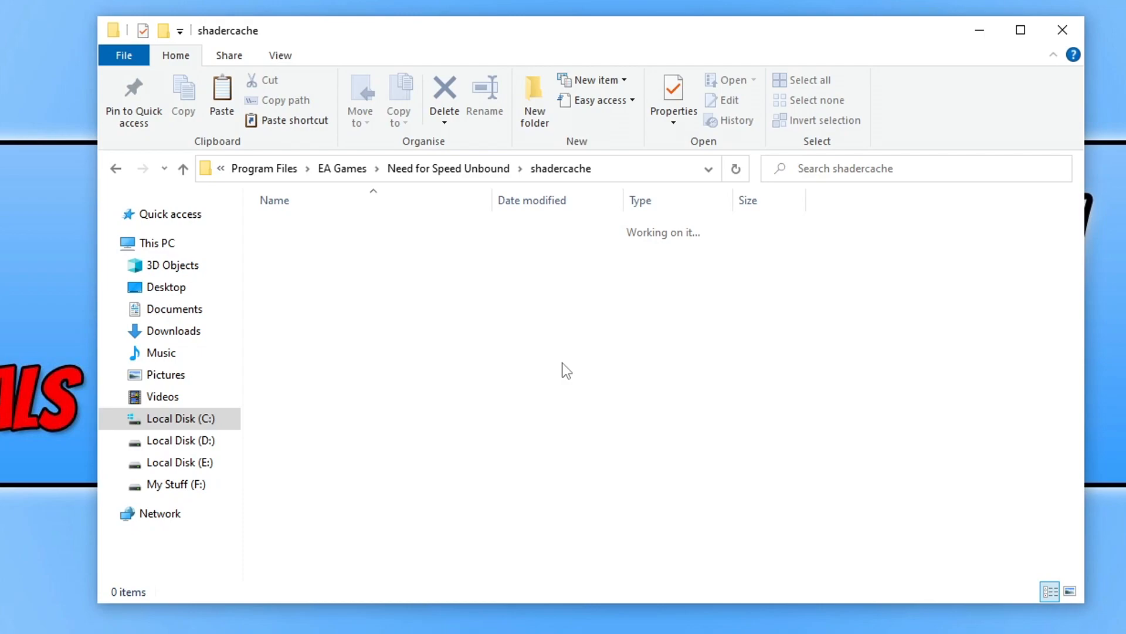
{"action": "mouse_move", "coordinate": [308, 196]}
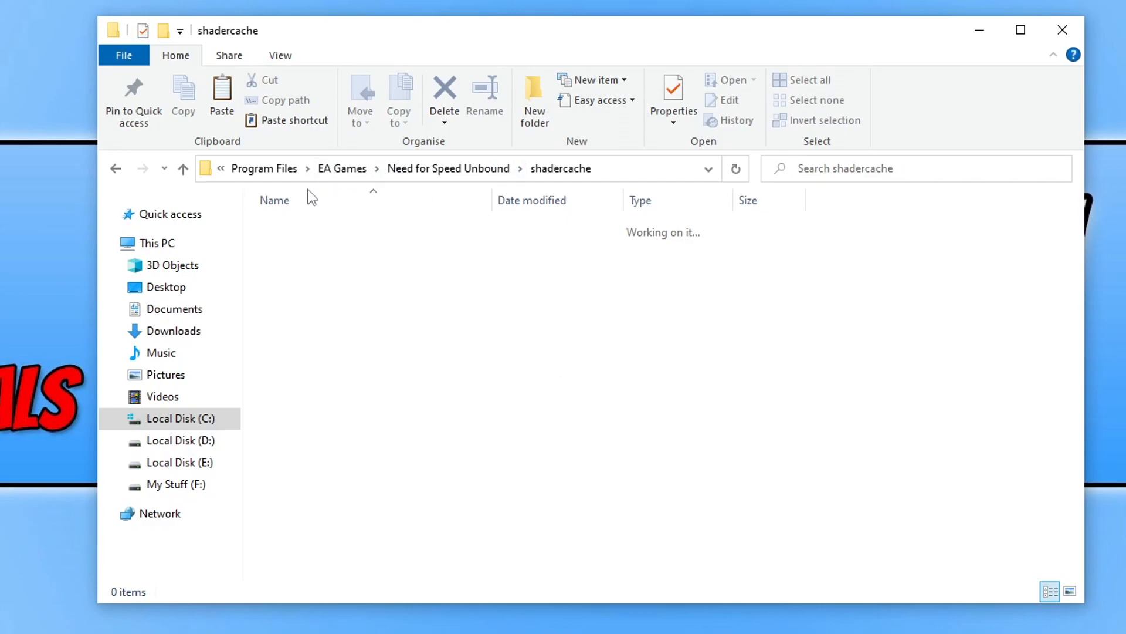
{"action": "mouse_move", "coordinate": [495, 336]}
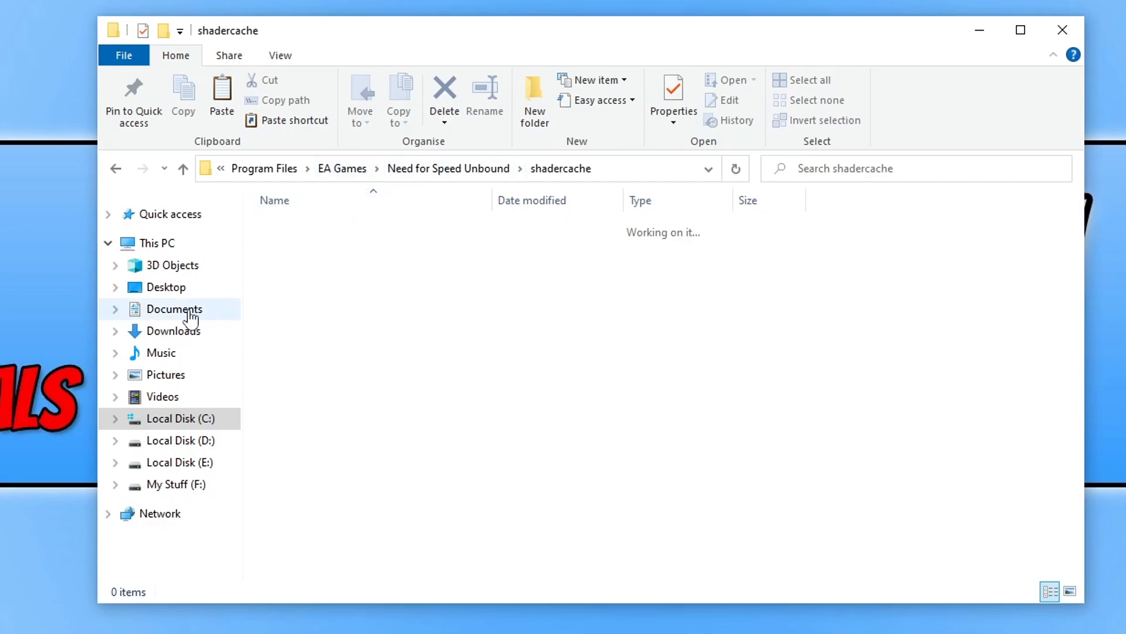
Step: Delete both files in Documents > Need For Speed(TM) Unbound > cache
{"action": "left_click", "coordinate": [174, 309]}
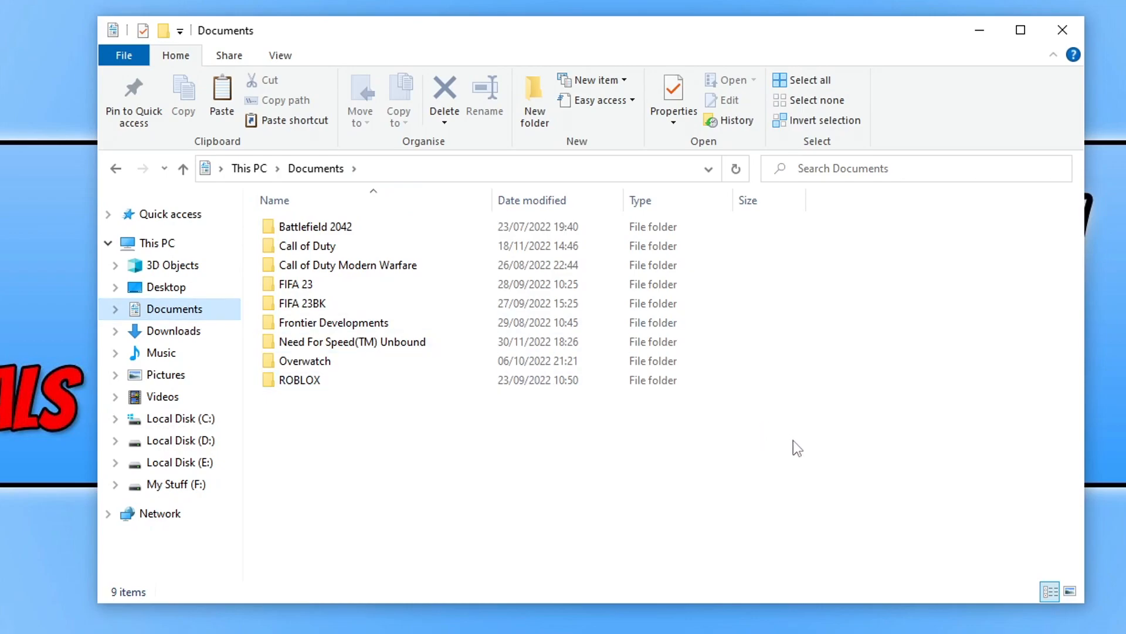
{"action": "mouse_move", "coordinate": [420, 349]}
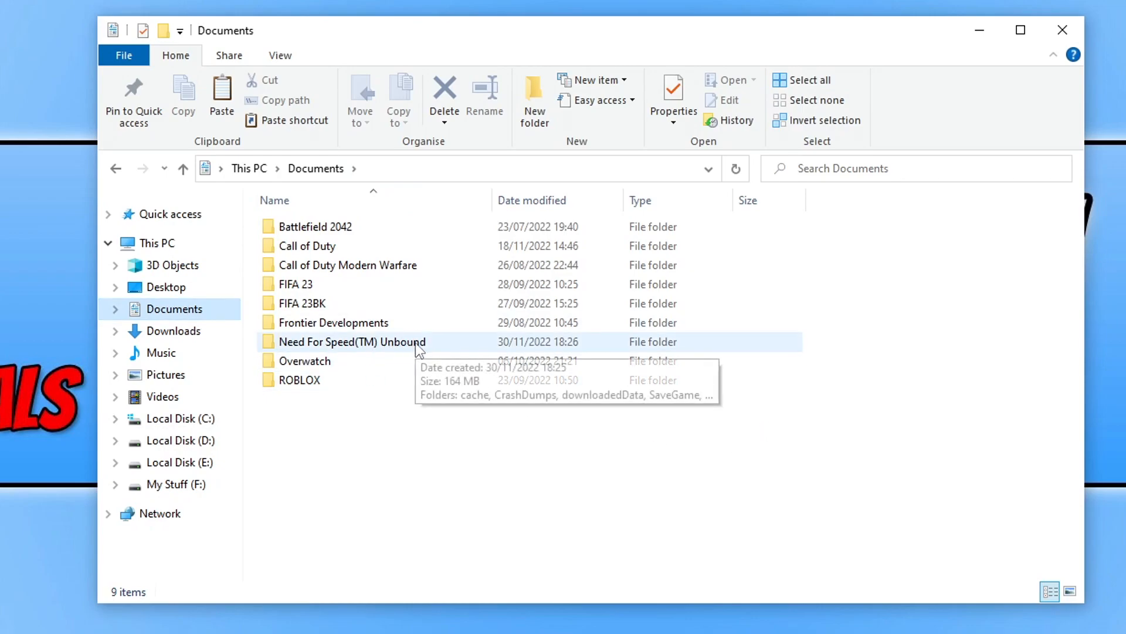
{"action": "double_click", "coordinate": [347, 341]}
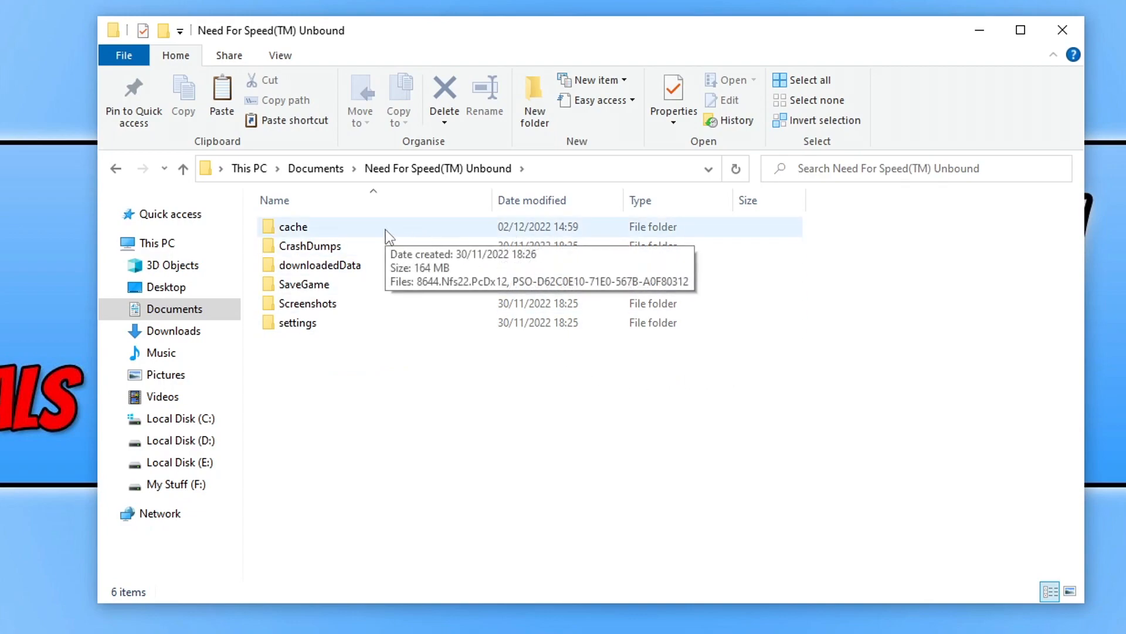
{"action": "double_click", "coordinate": [292, 226]}
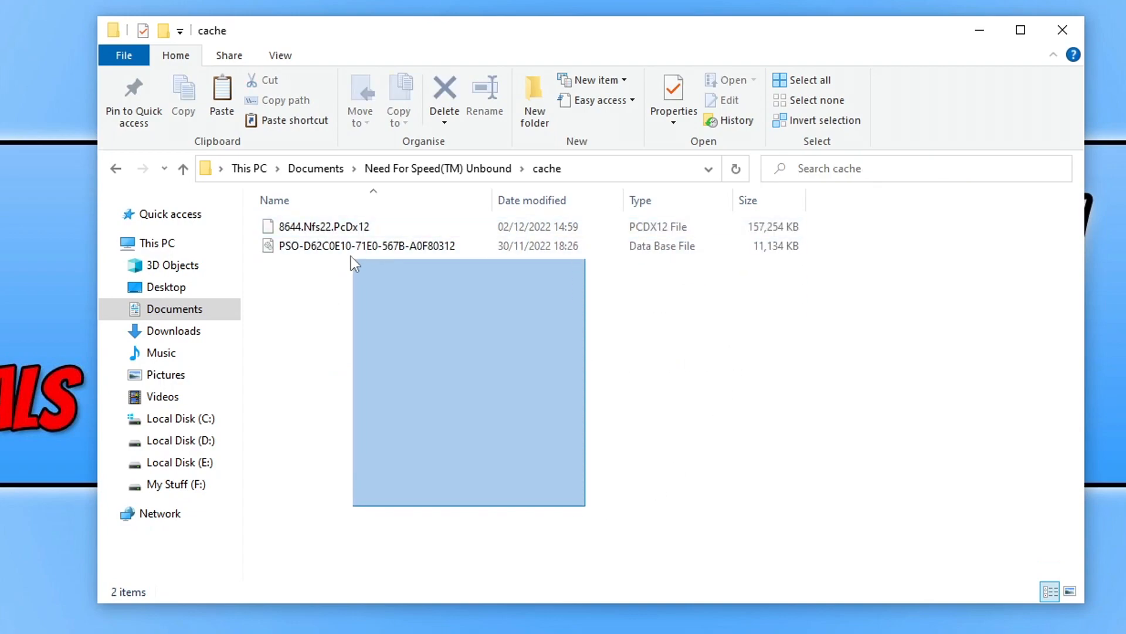
{"action": "right_click", "coordinate": [352, 260]}
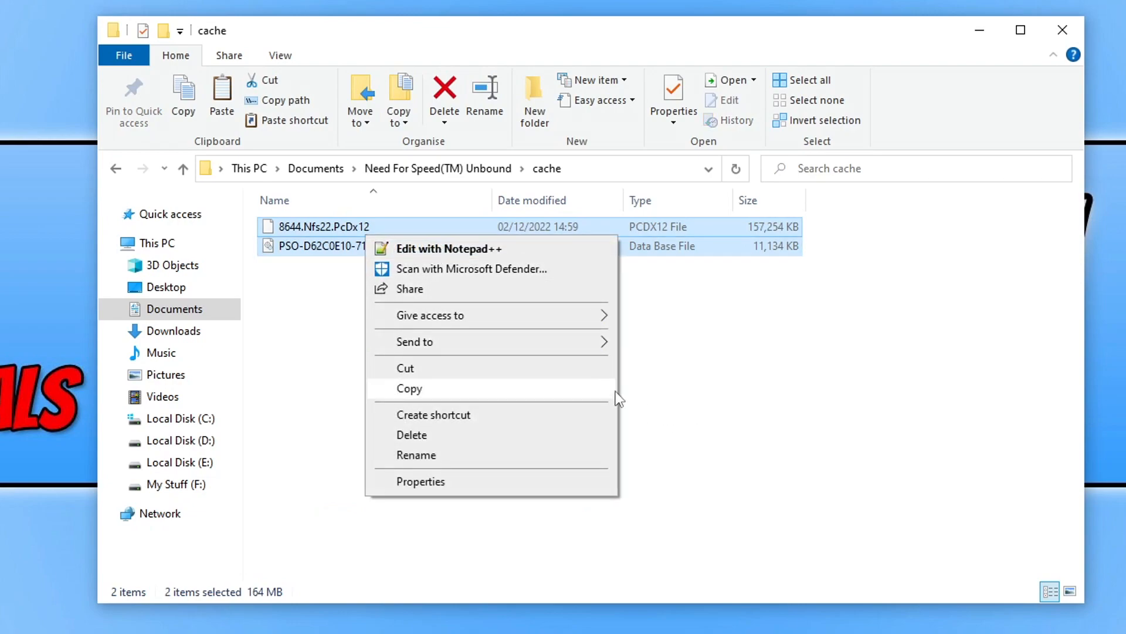
{"action": "left_click", "coordinate": [412, 434]}
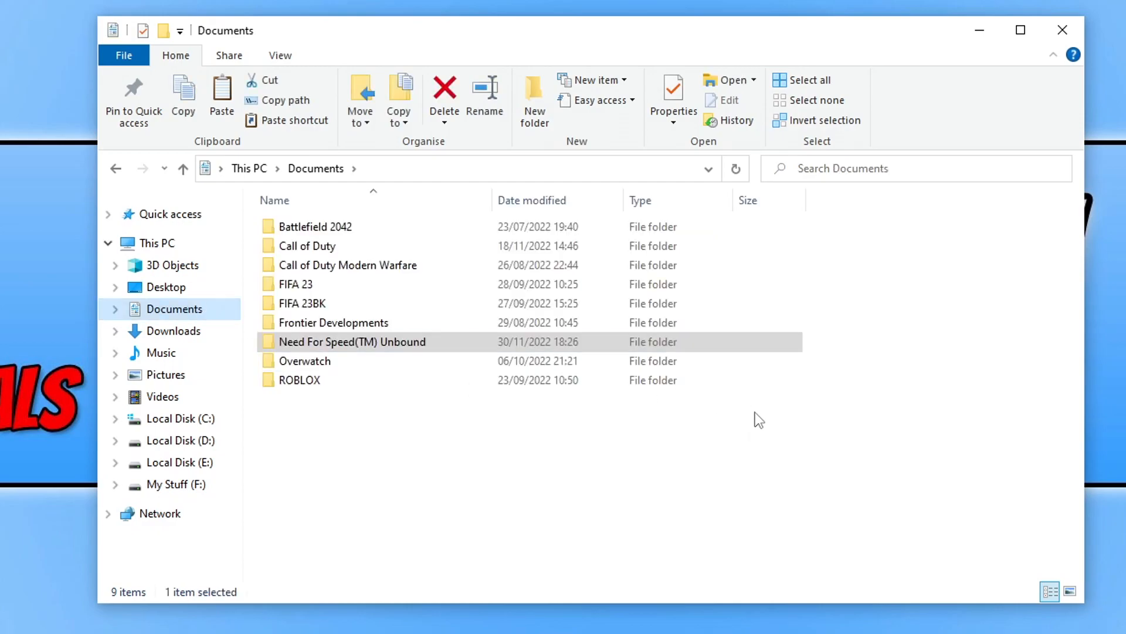
{"action": "mouse_move", "coordinate": [410, 349]}
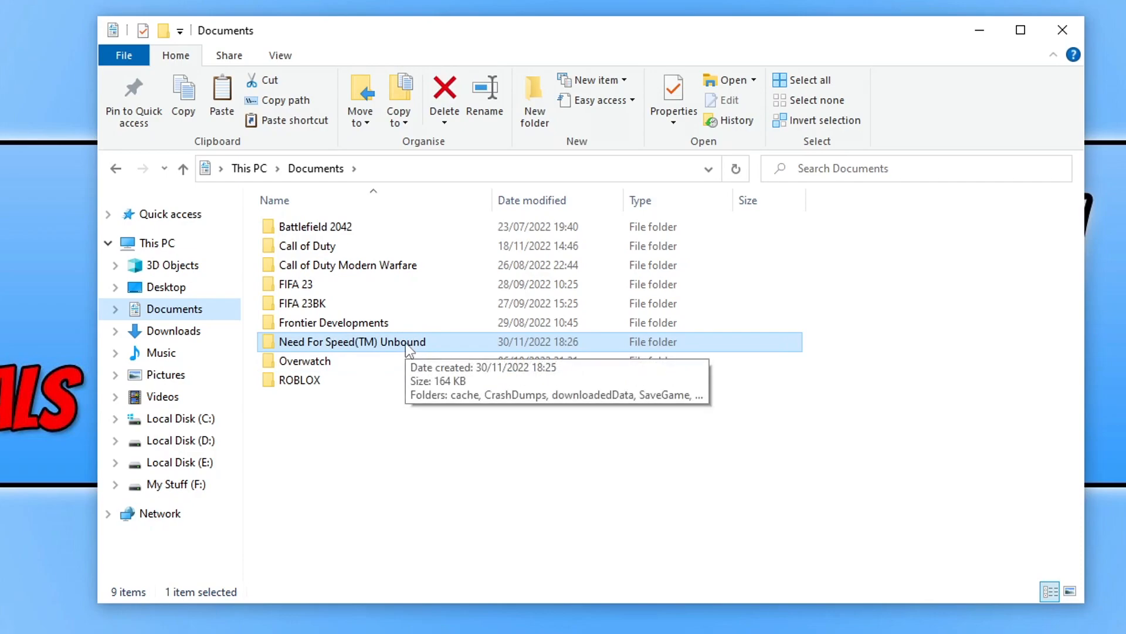
Step: In the game's settings folder, rename PROFILEOPTIONS to PROFILEOPTIONSBK
{"action": "double_click", "coordinate": [352, 341]}
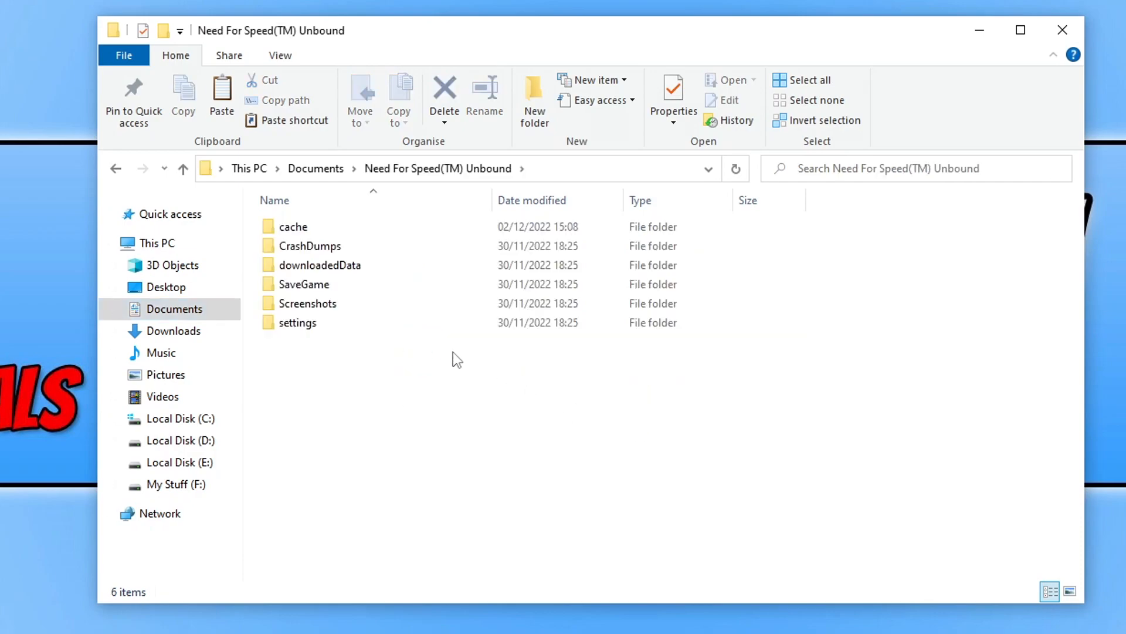
{"action": "double_click", "coordinate": [300, 321]}
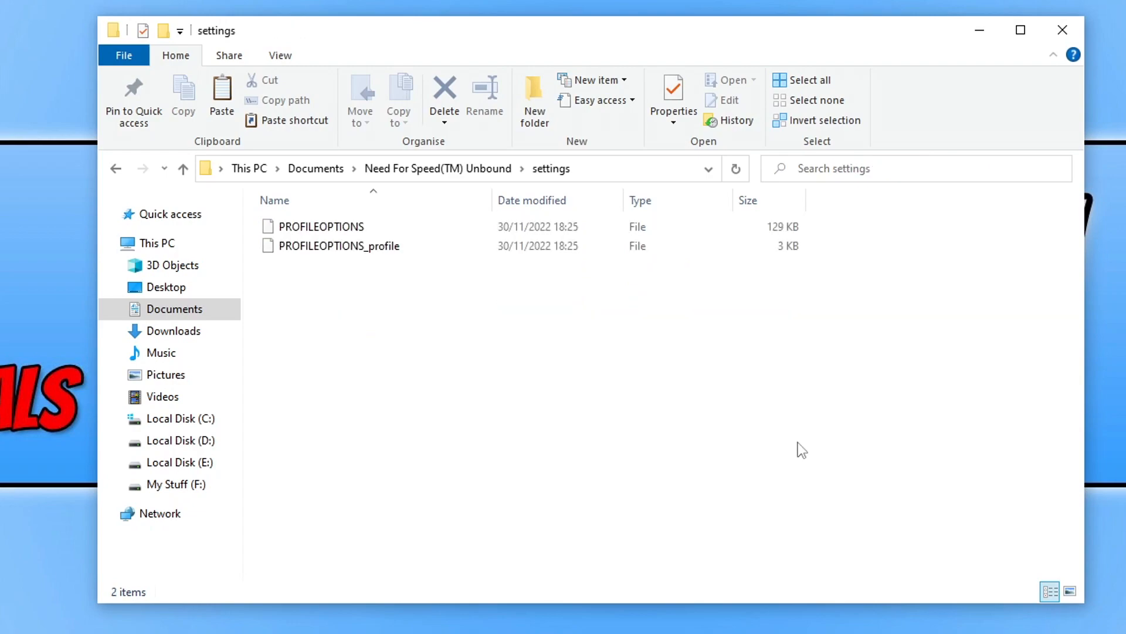
{"action": "mouse_move", "coordinate": [482, 306]}
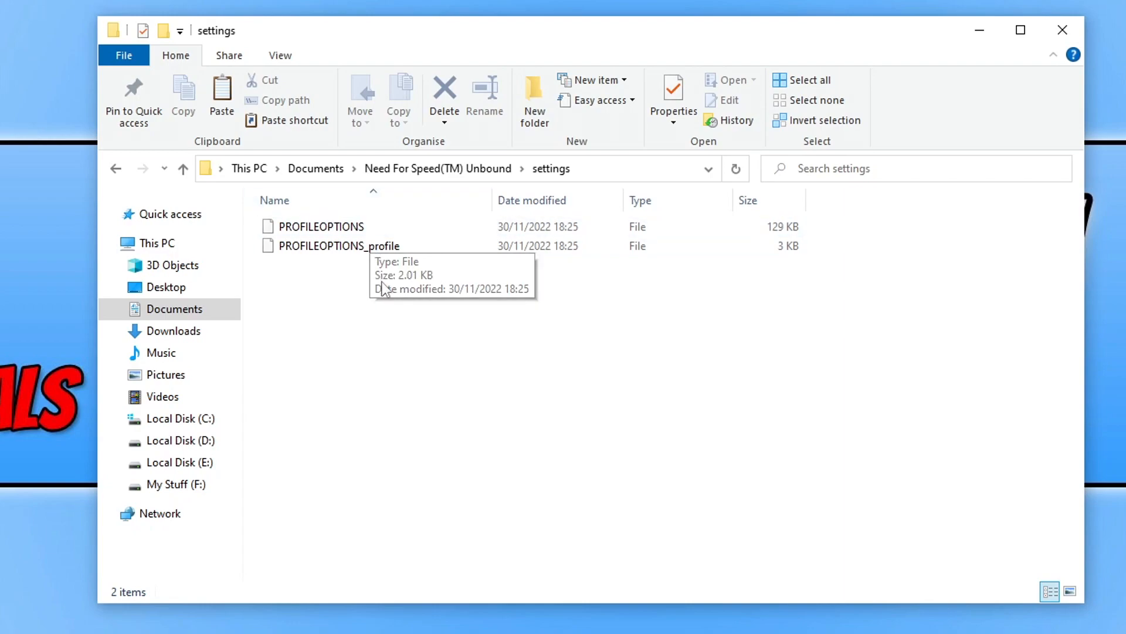
{"action": "left_click", "coordinate": [338, 245]}
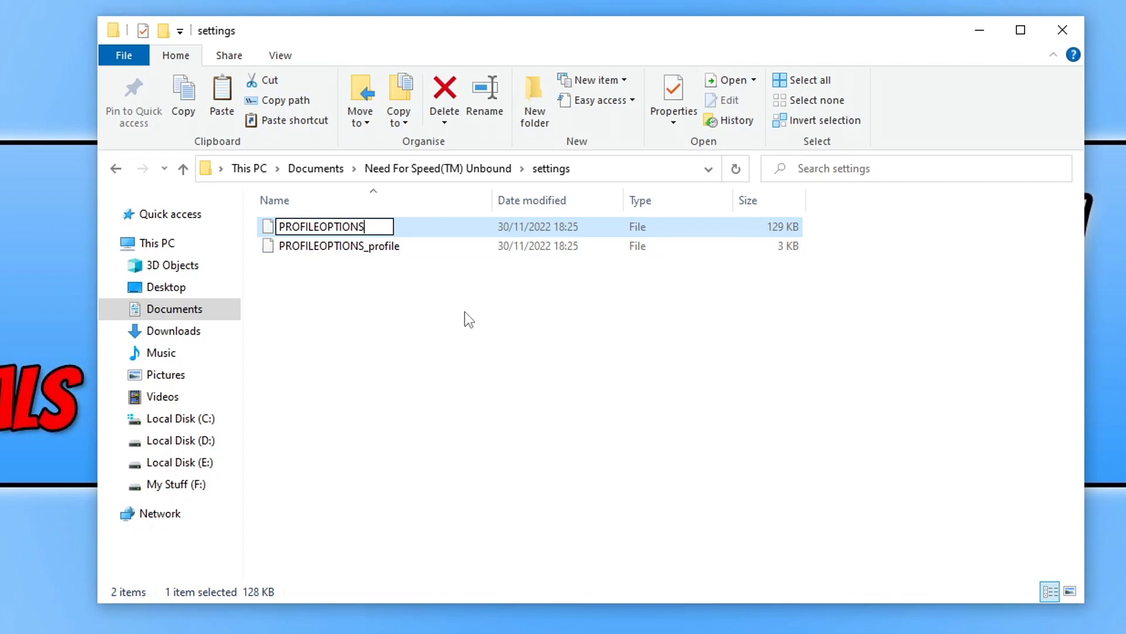
{"action": "type", "text": "BK"}
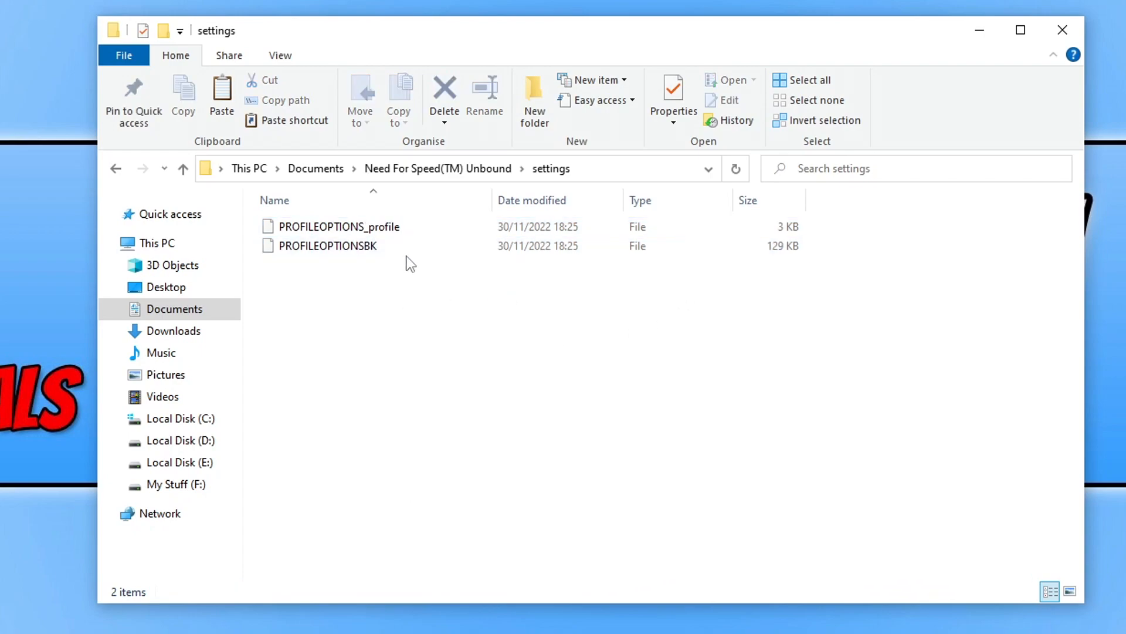
Step: Begin renaming PROFILEOPTIONS_profile so it can get the same BK suffix
{"action": "right_click", "coordinate": [337, 226]}
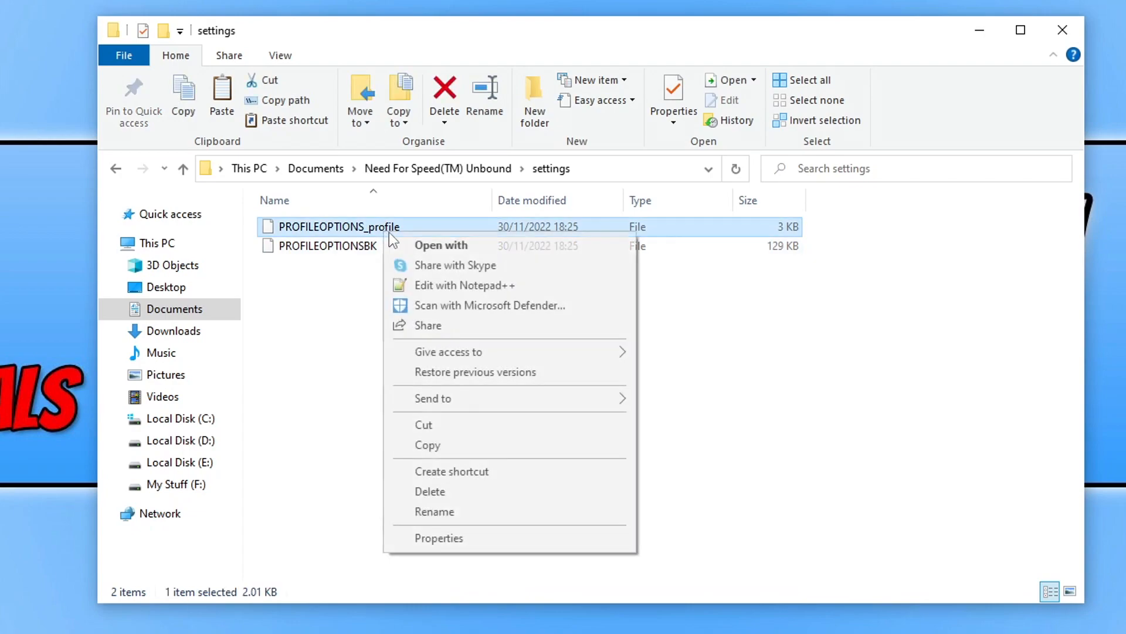
{"action": "left_click", "coordinate": [434, 510]}
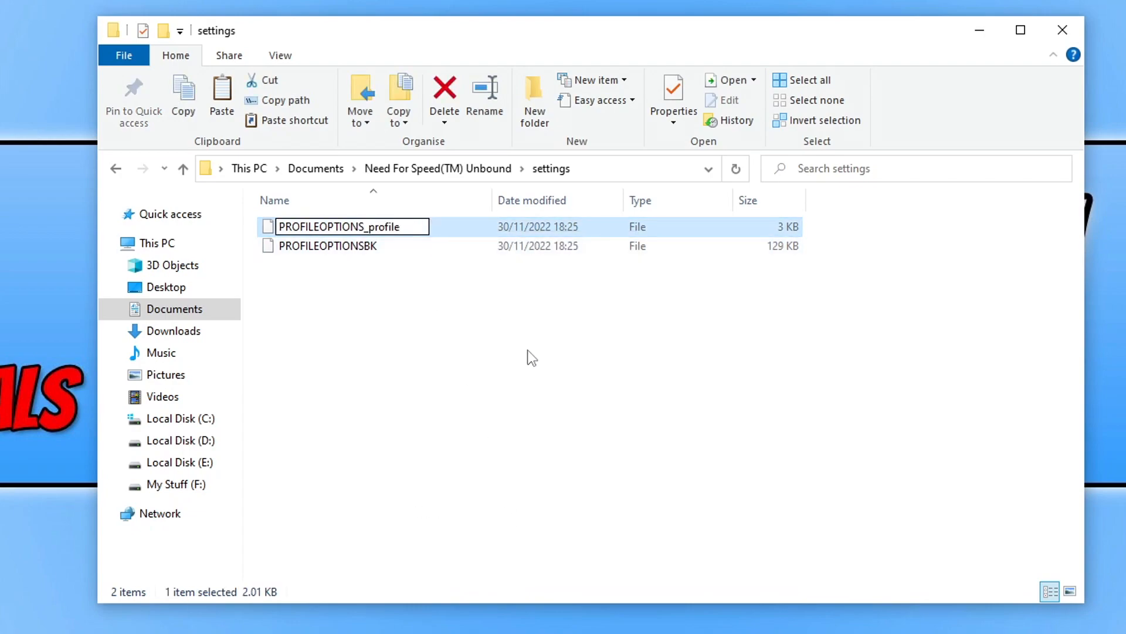